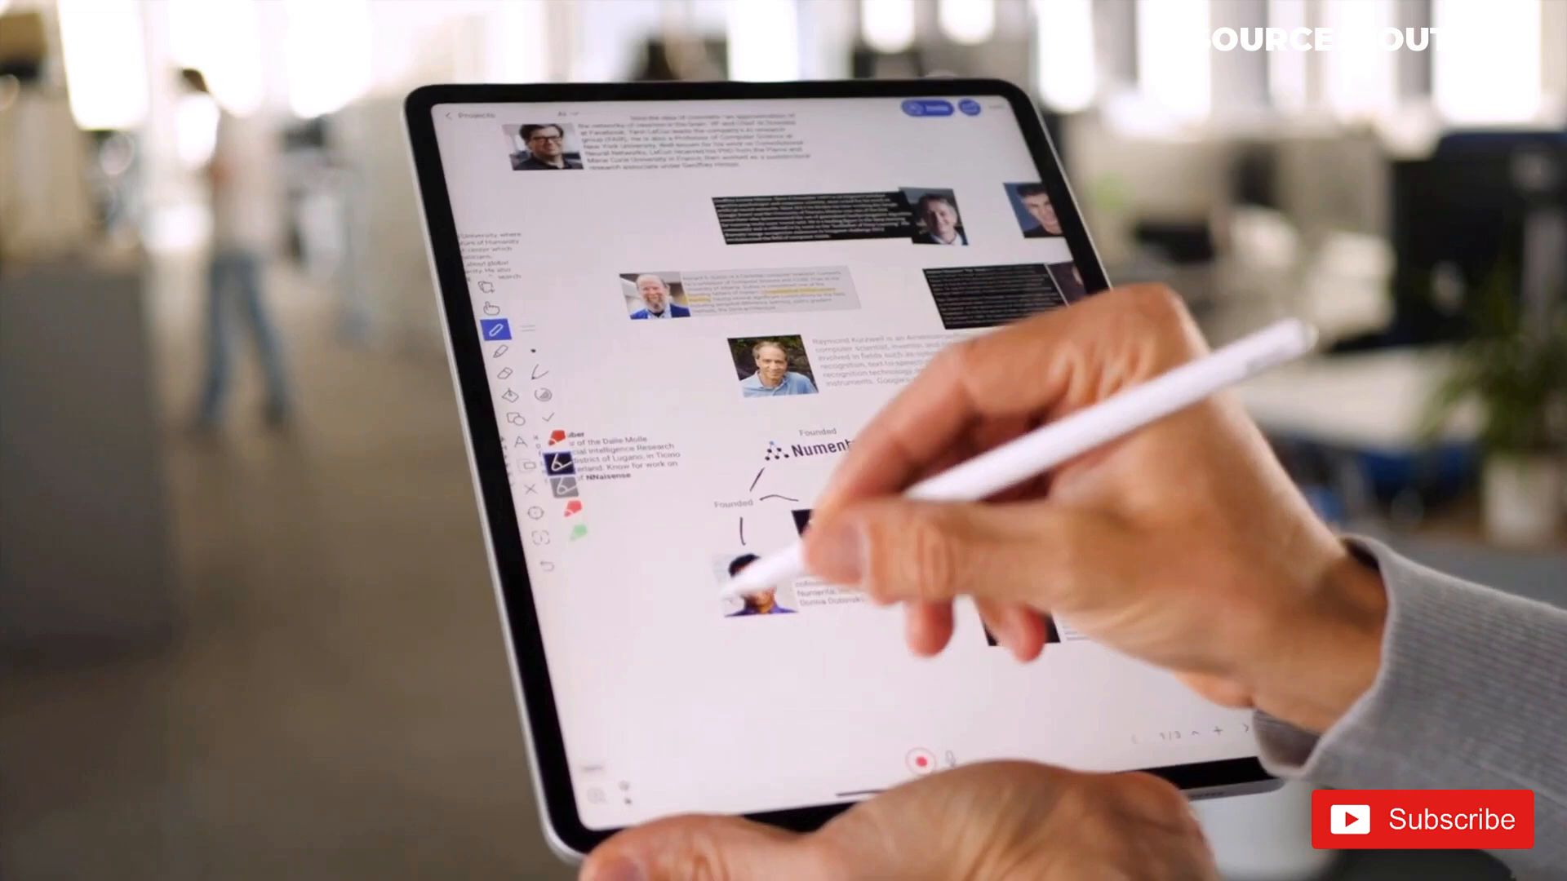
{"action": "scroll", "scroll_direction": "down", "scroll_amount": 3}
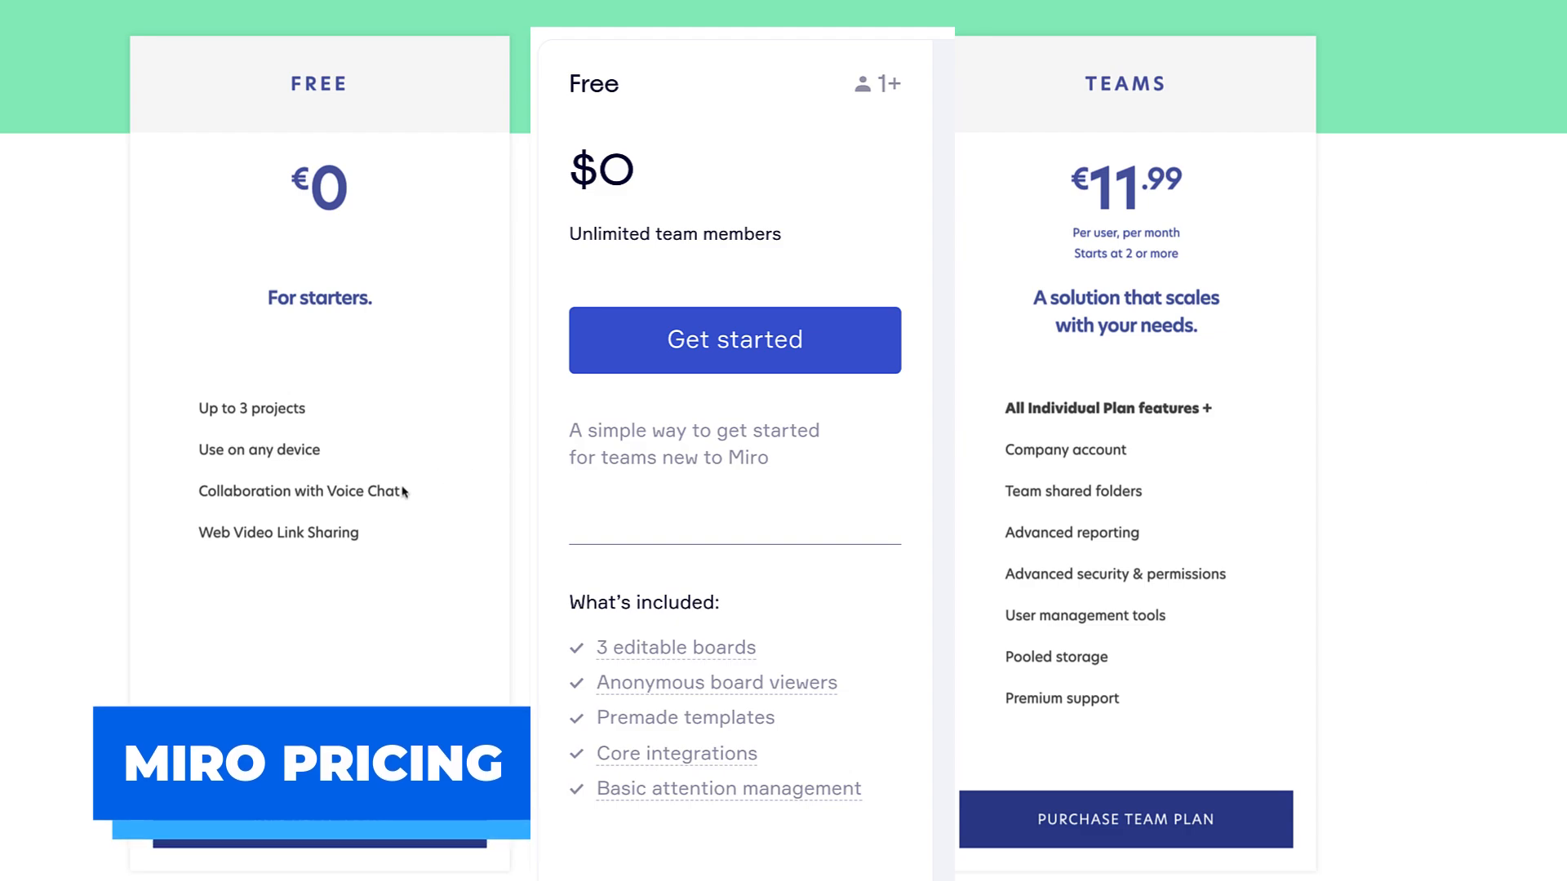
{"action": "mouse_move", "coordinate": [475, 514]}
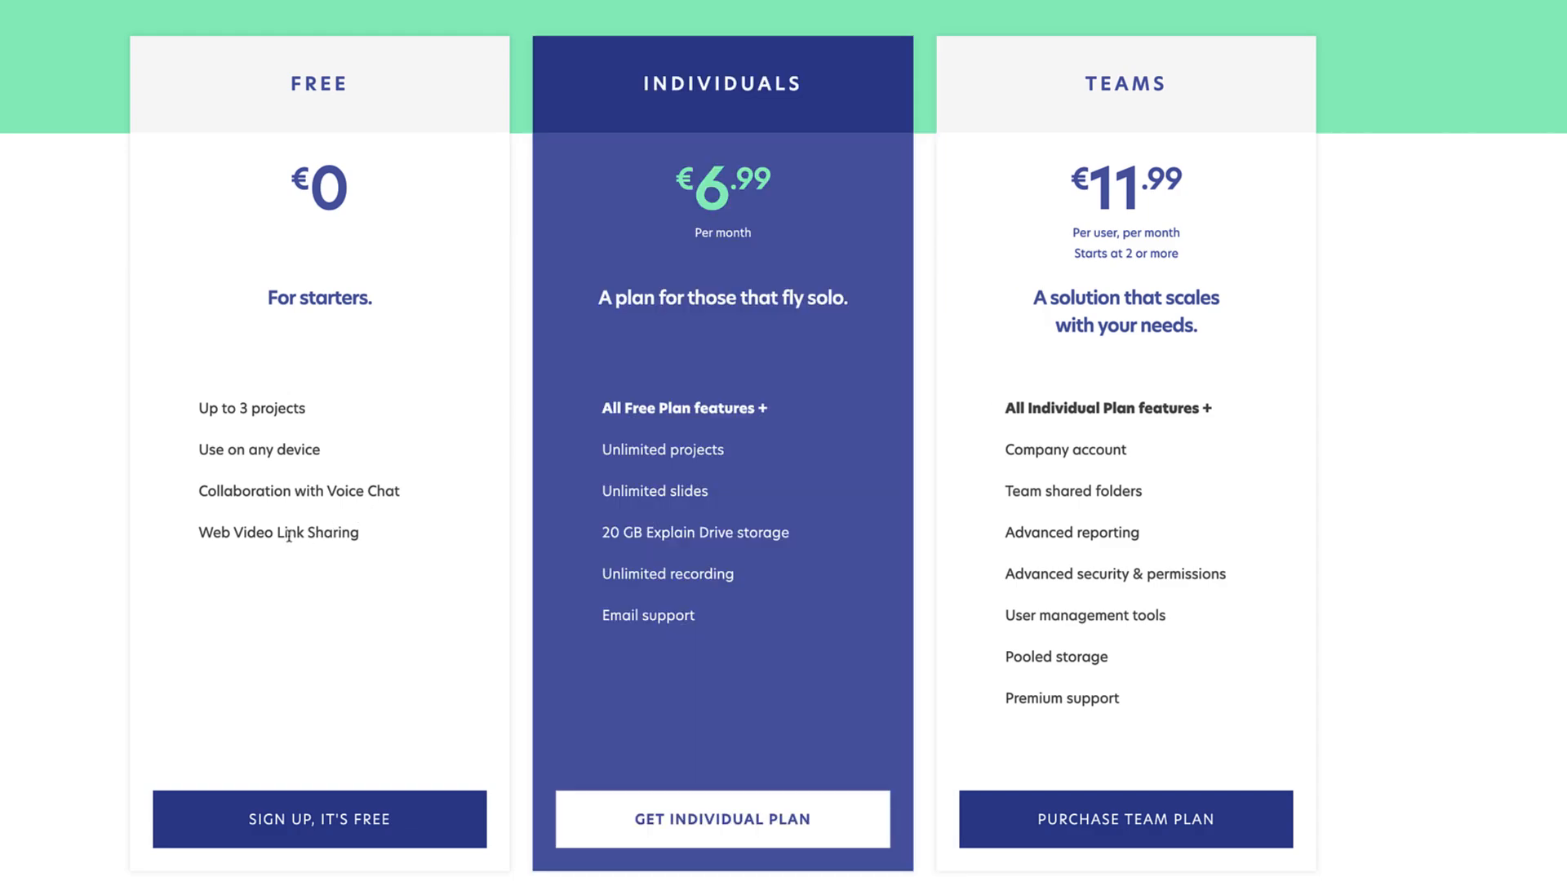
{"action": "mouse_move", "coordinate": [736, 521]}
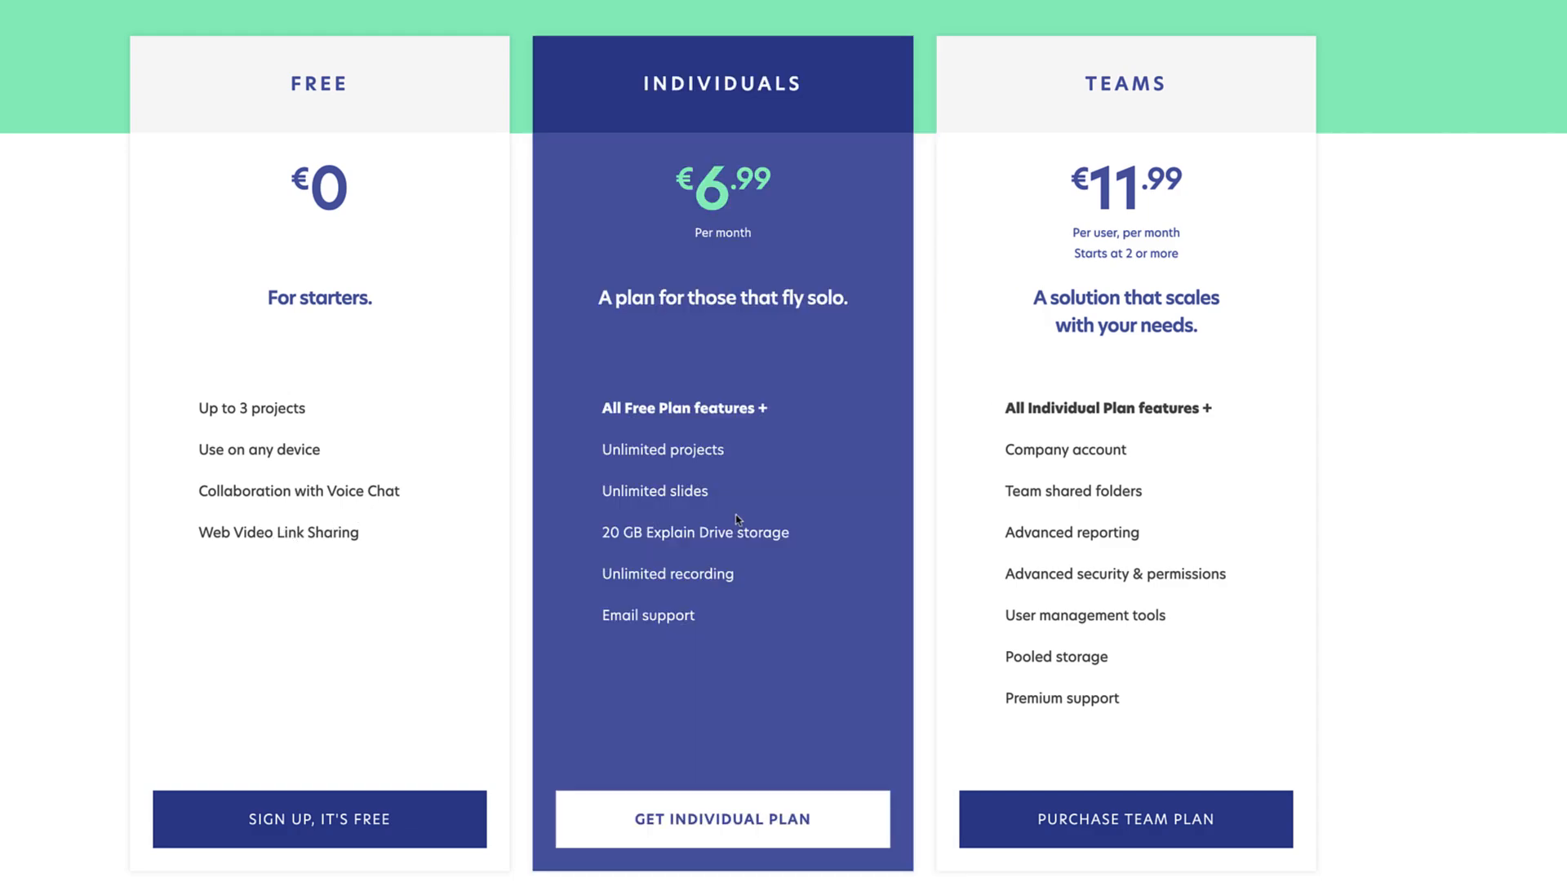
{"action": "mouse_move", "coordinate": [697, 519]}
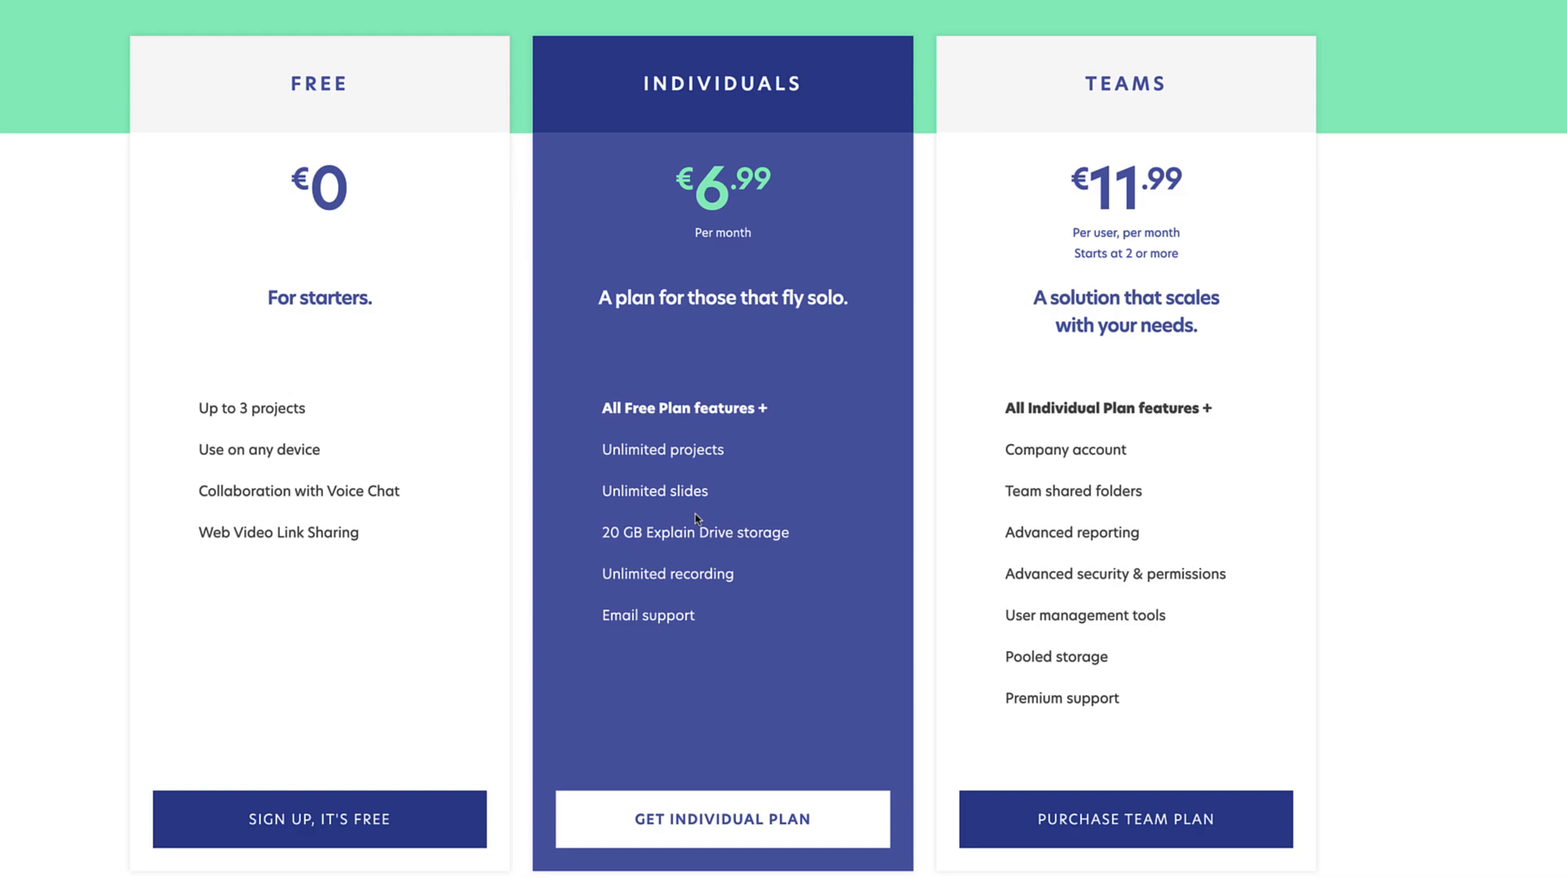
{"action": "mouse_move", "coordinate": [671, 506]}
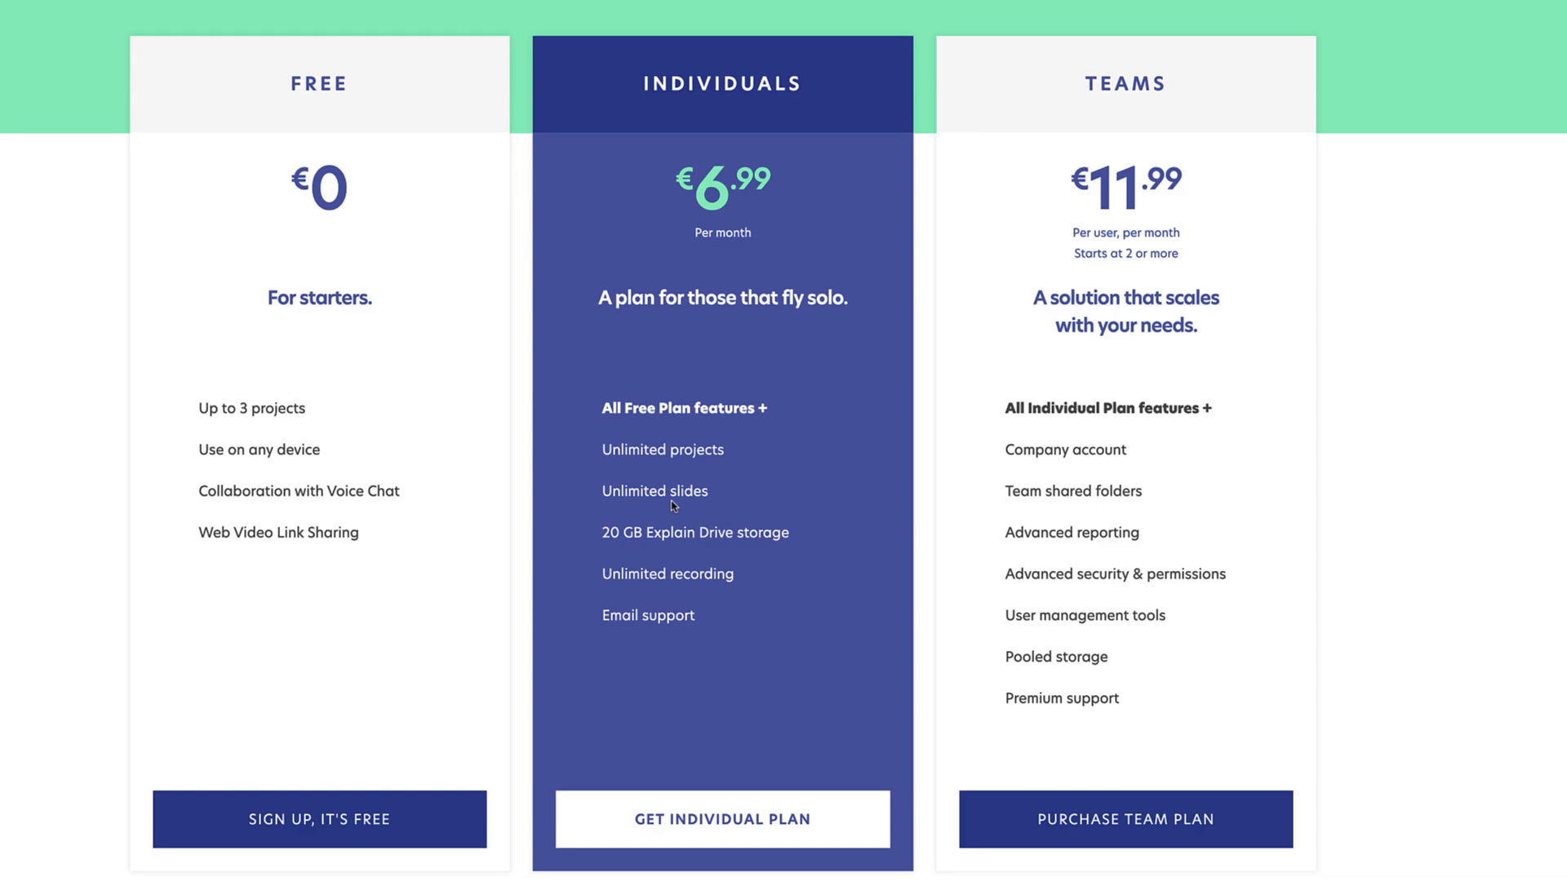
{"action": "mouse_move", "coordinate": [524, 357]}
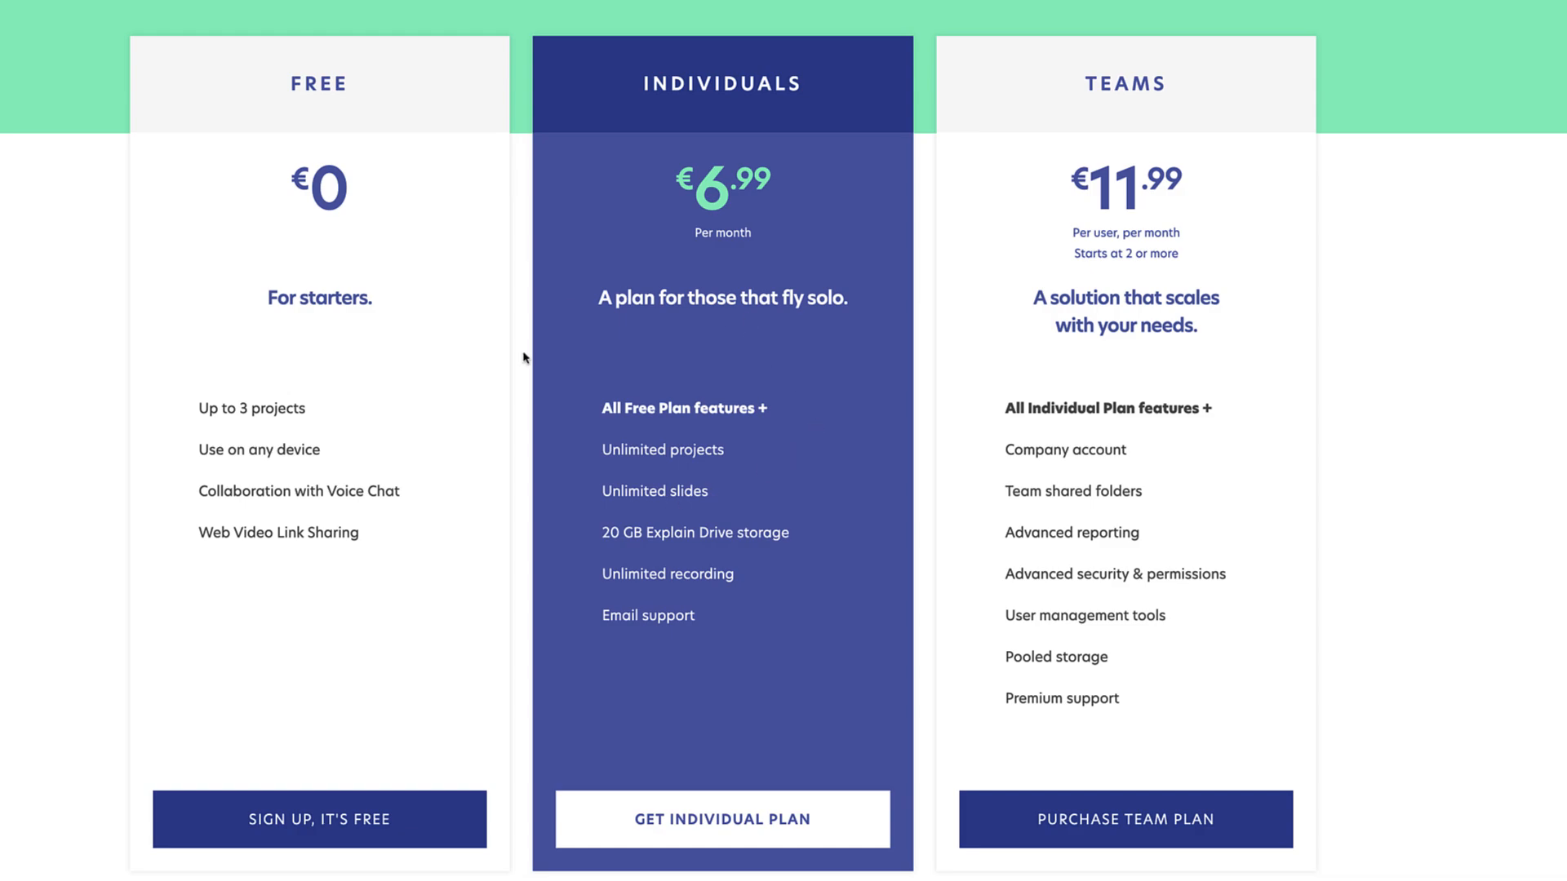